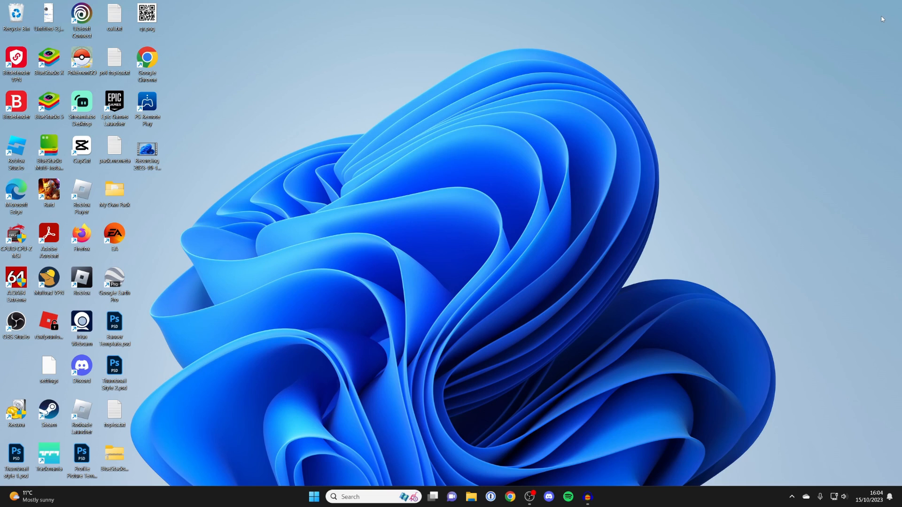
mouse_move(742, 137)
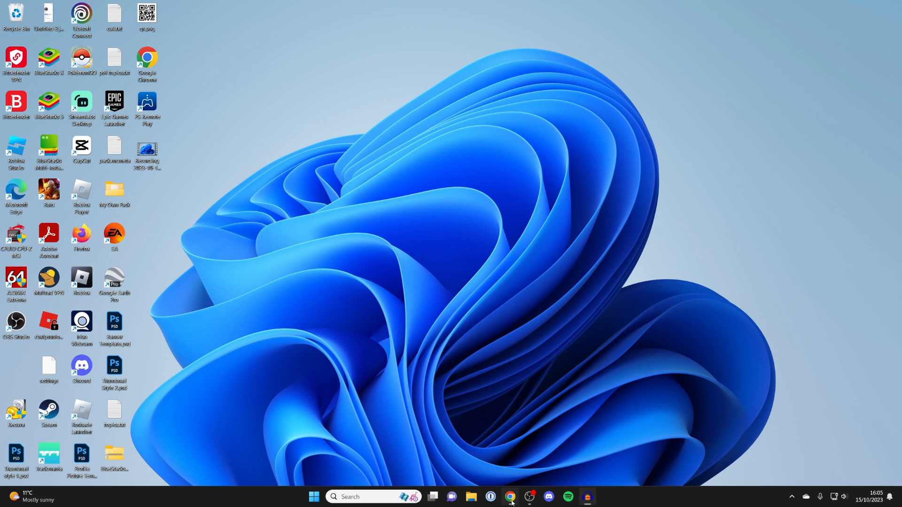
Search Google for 'steam' in Chrome and go to the official Steam store site.
click(508, 496)
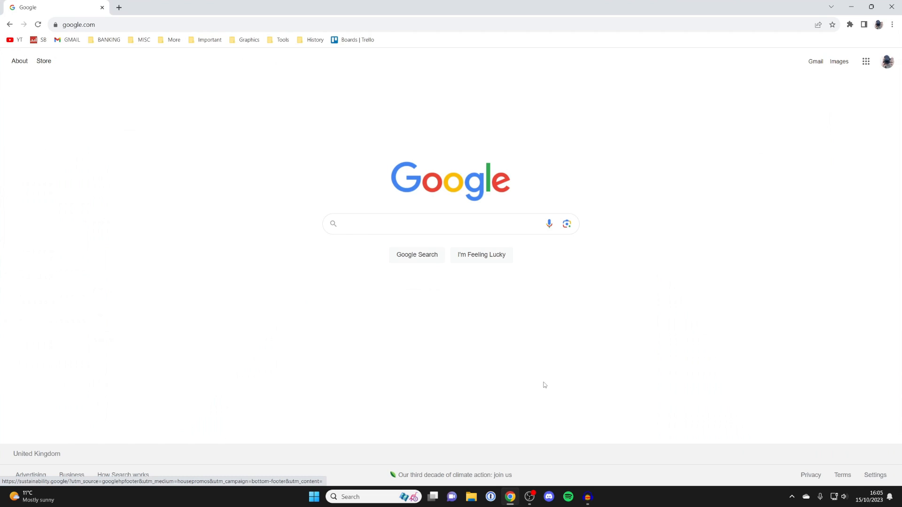
text(steam)
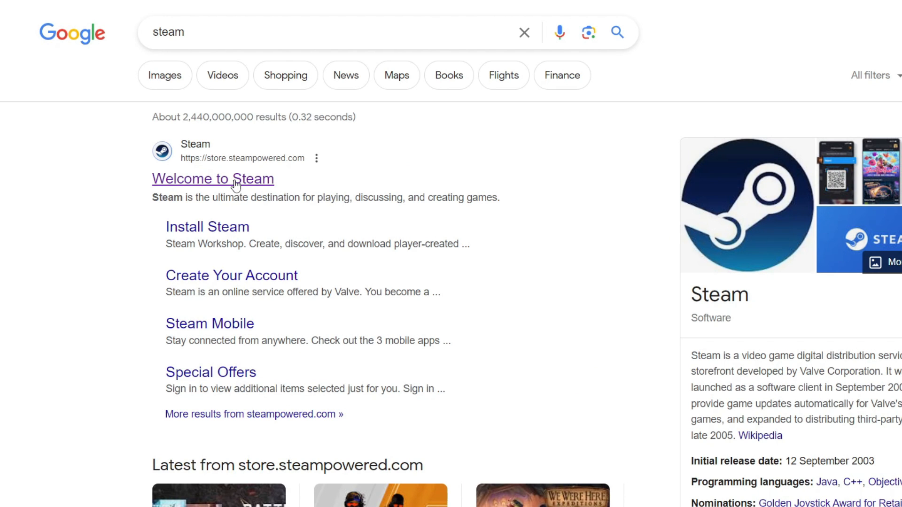
click(214, 178)
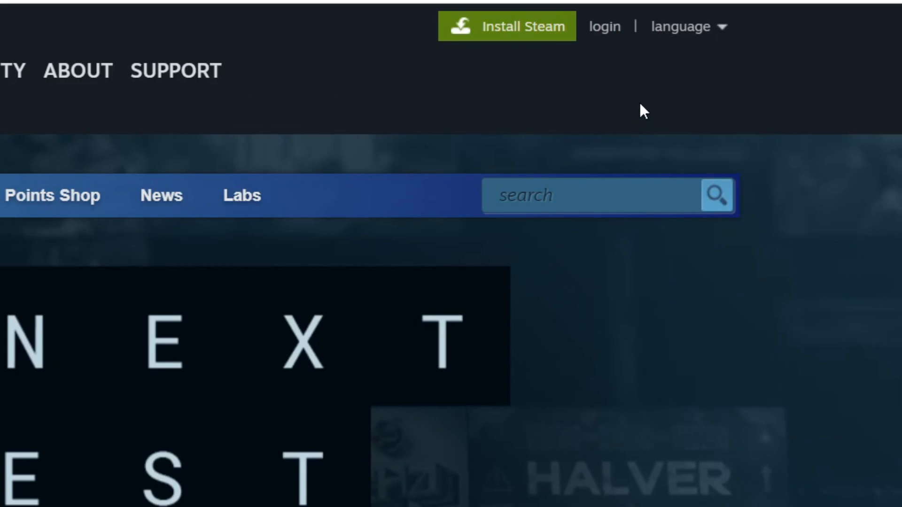
Visit the Steam sign-in page, peek at account creation, and return to sign-in.
click(604, 27)
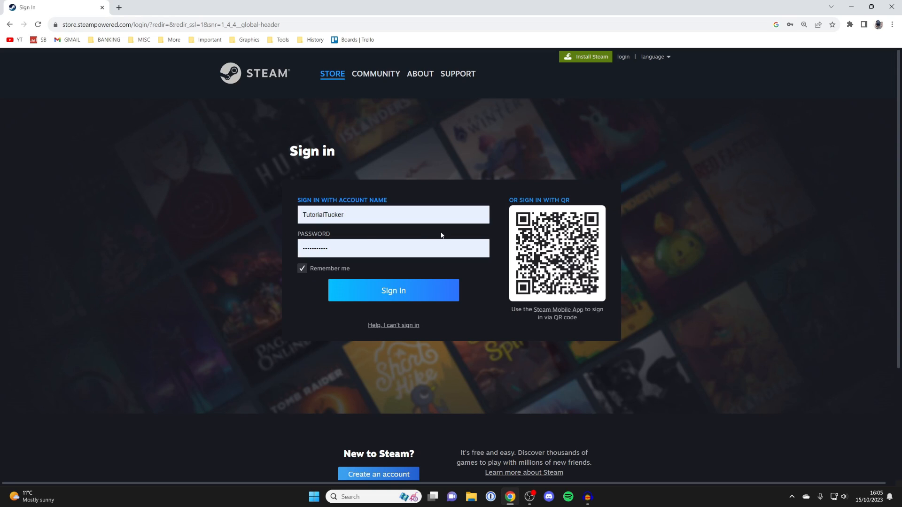
scroll(down, 3)
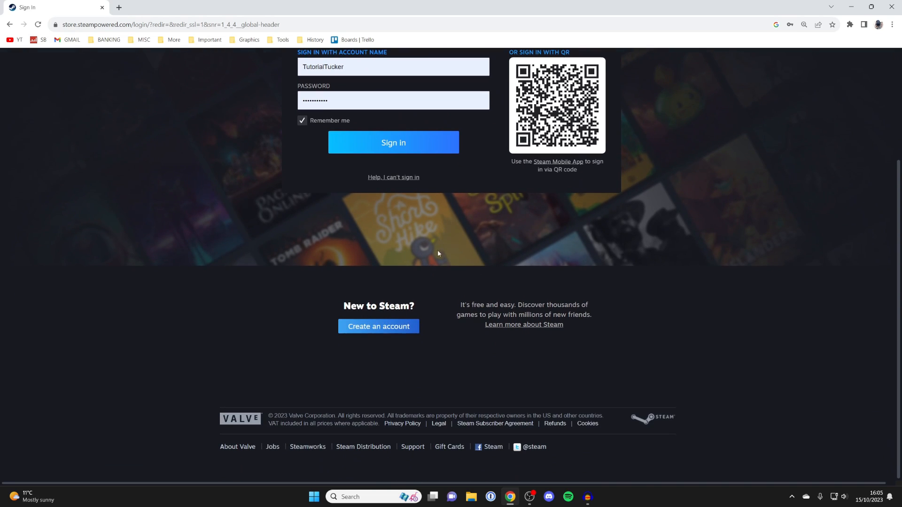
click(377, 326)
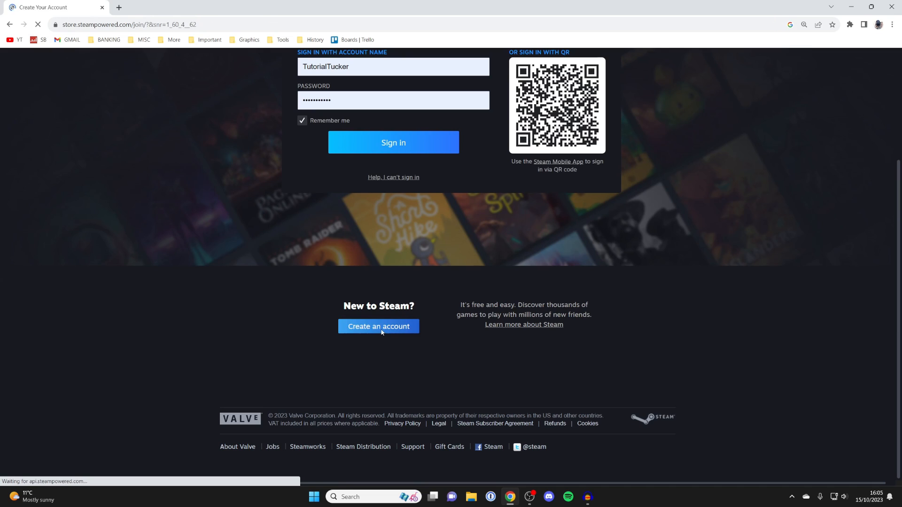
click(378, 325)
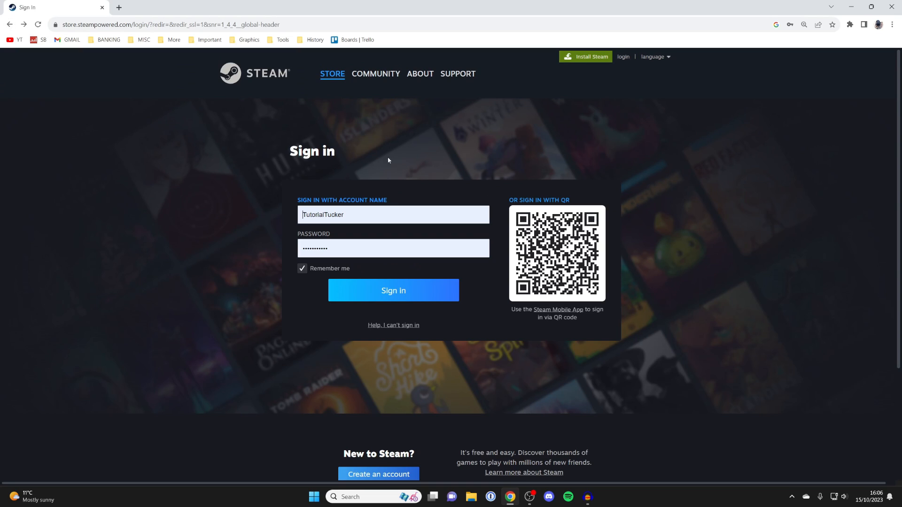
mouse_move(585, 56)
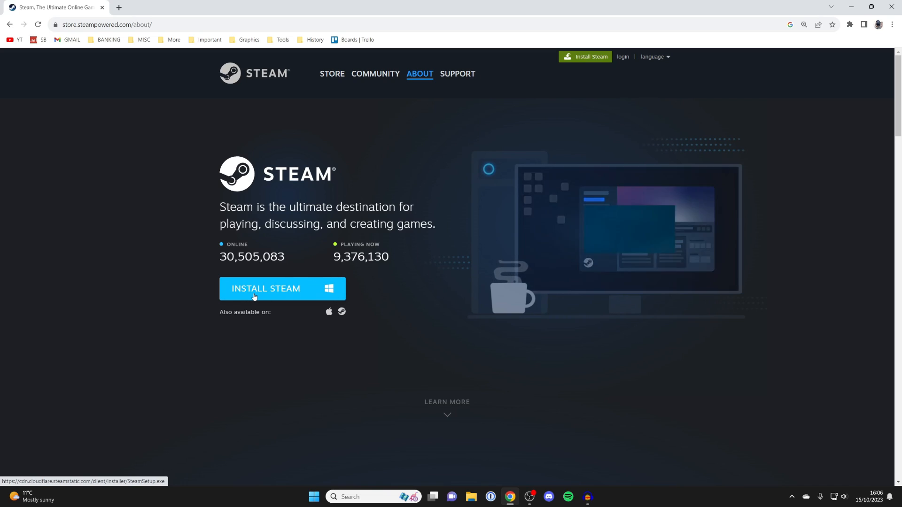
Download the Windows Steam installer and run SteamSetup (1).exe from Downloads.
click(281, 289)
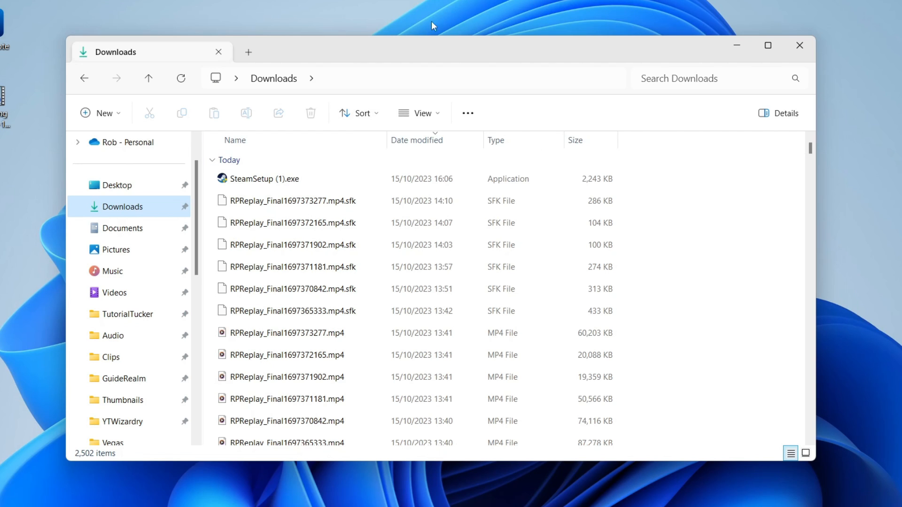
click(263, 178)
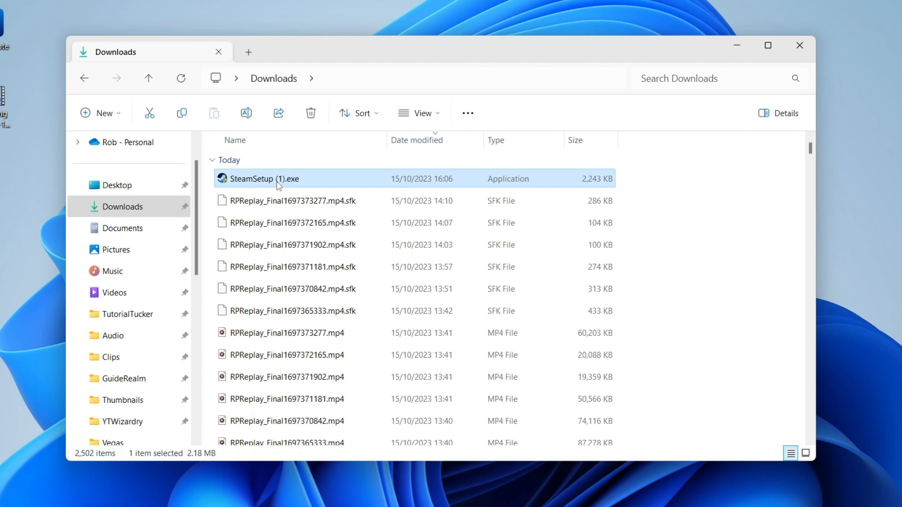
double_click(262, 179)
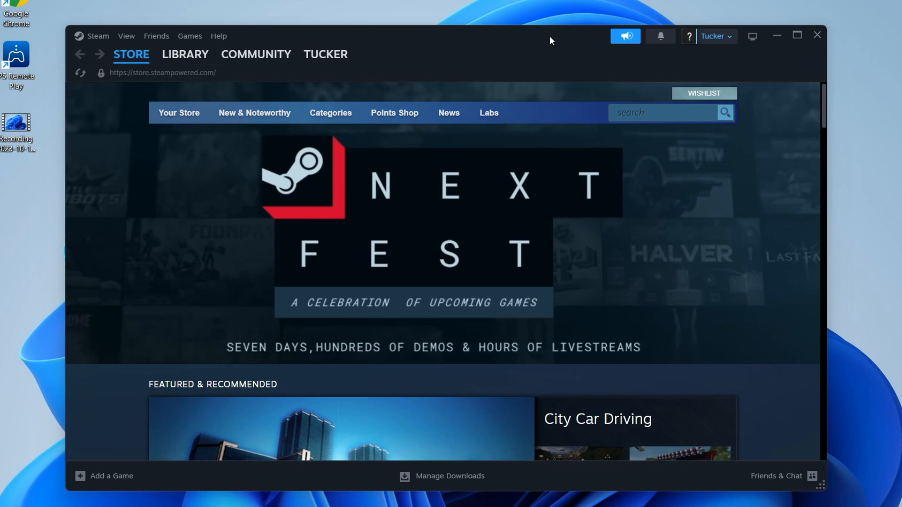
From the Featured store front, search 'fc' and go to the EA SPORTS FC 24 page.
click(131, 55)
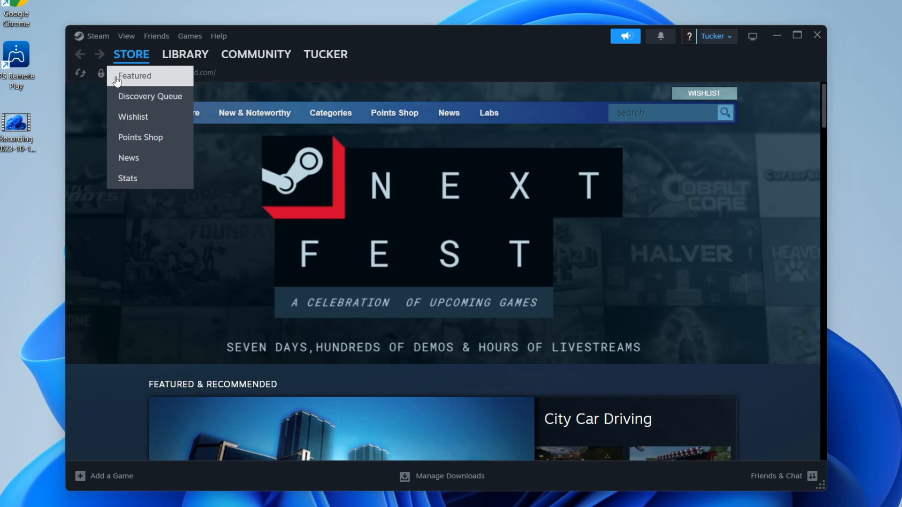
click(134, 75)
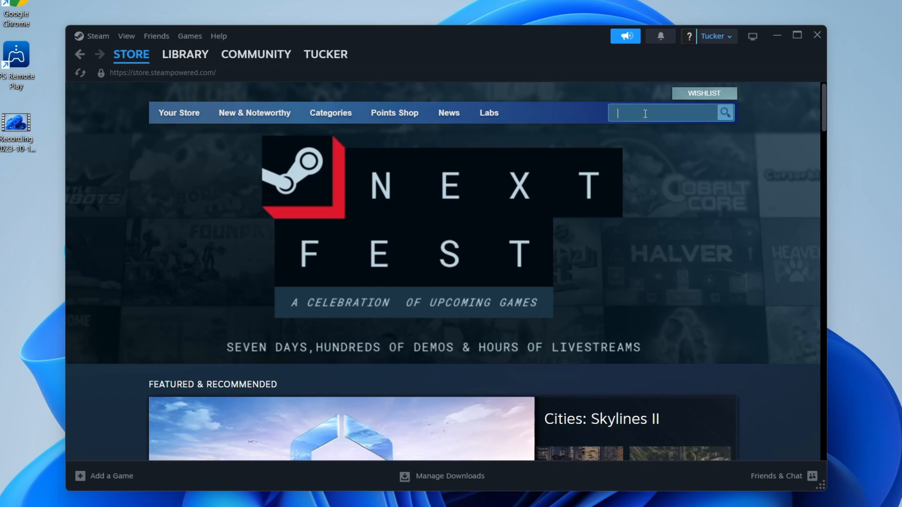
text(fc24)
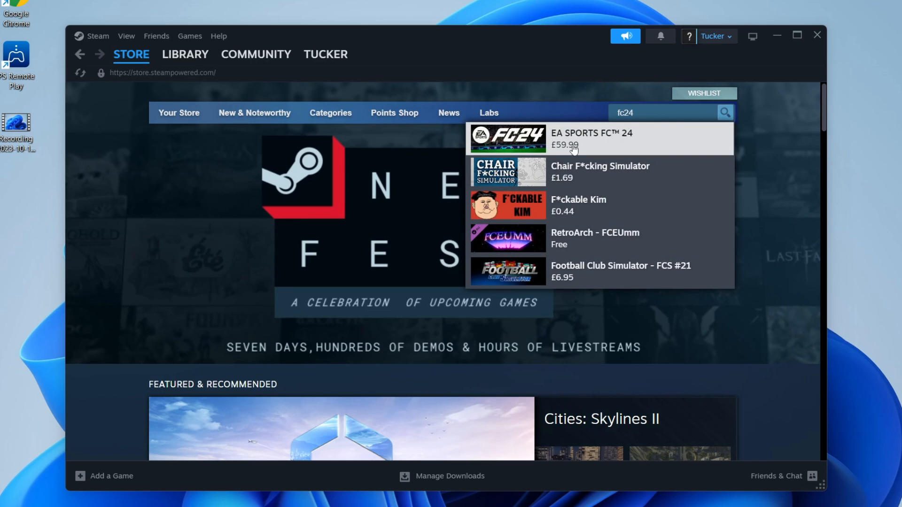
click(590, 139)
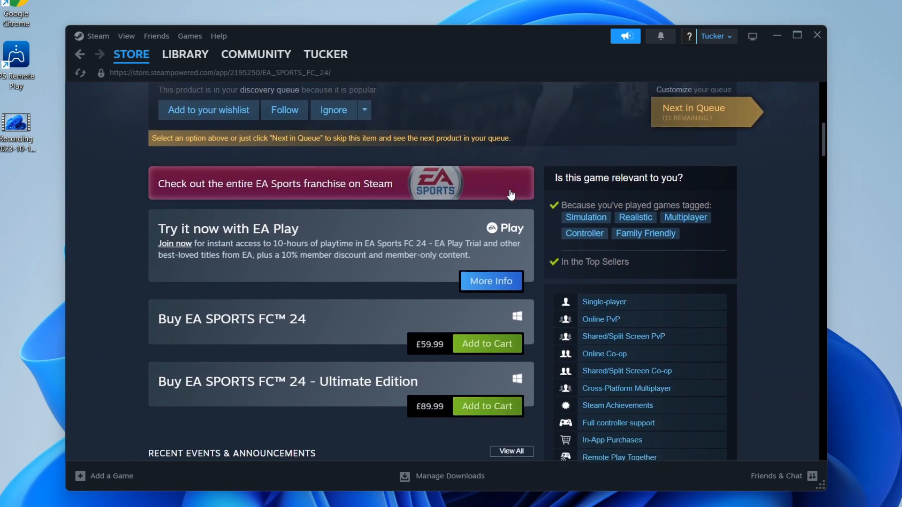
Add the £59.99 standard edition of EA SPORTS FC 24 to the cart.
scroll(down, 3)
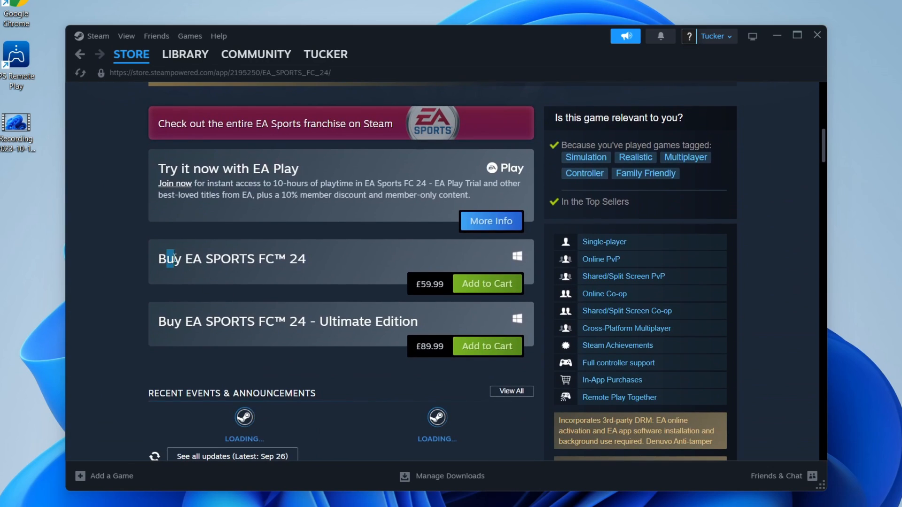
mouse_move(420, 288)
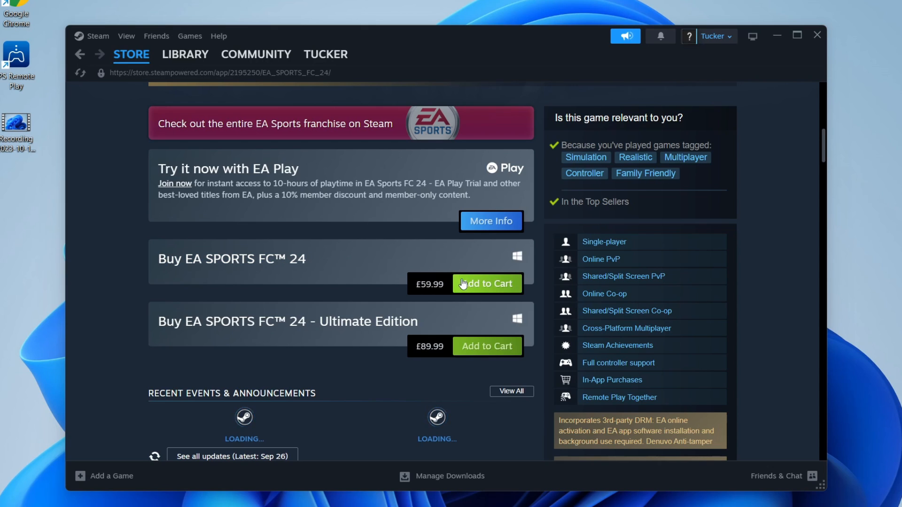
click(486, 284)
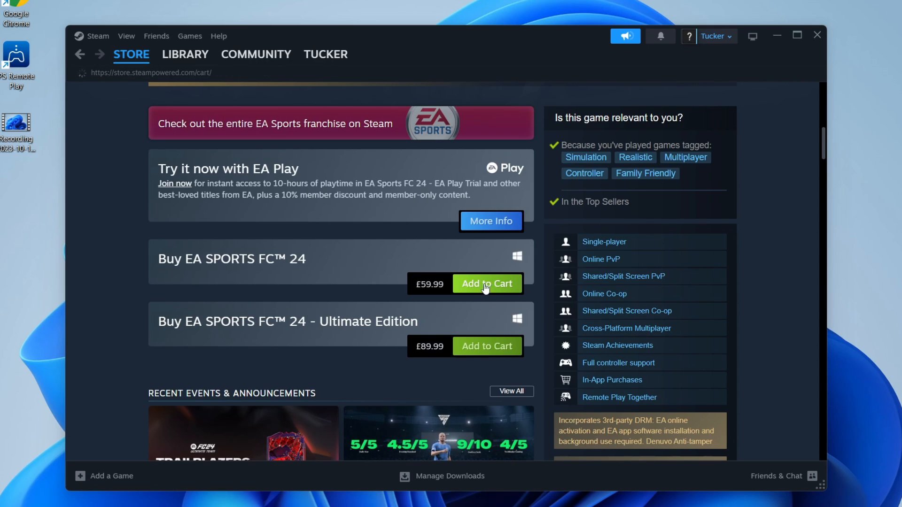
click(486, 284)
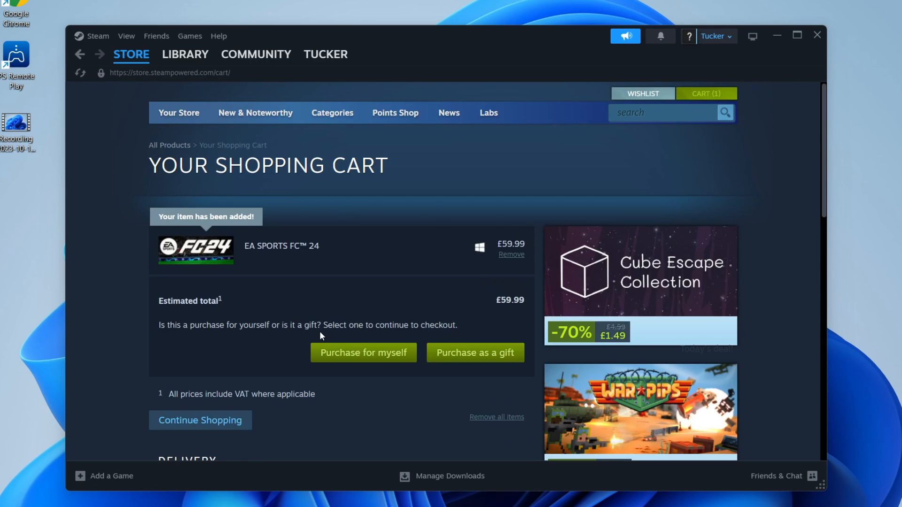
Purchase the game for my own account with PayPal and place the order.
click(363, 352)
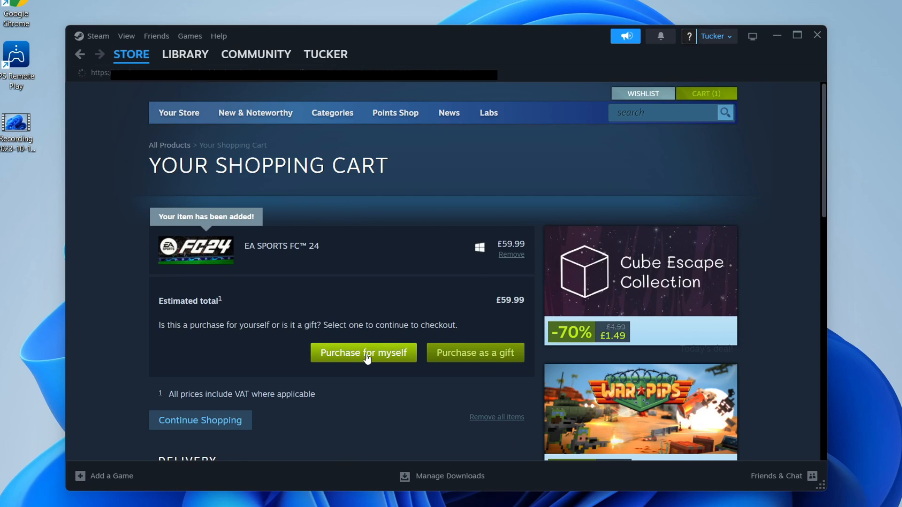
click(363, 353)
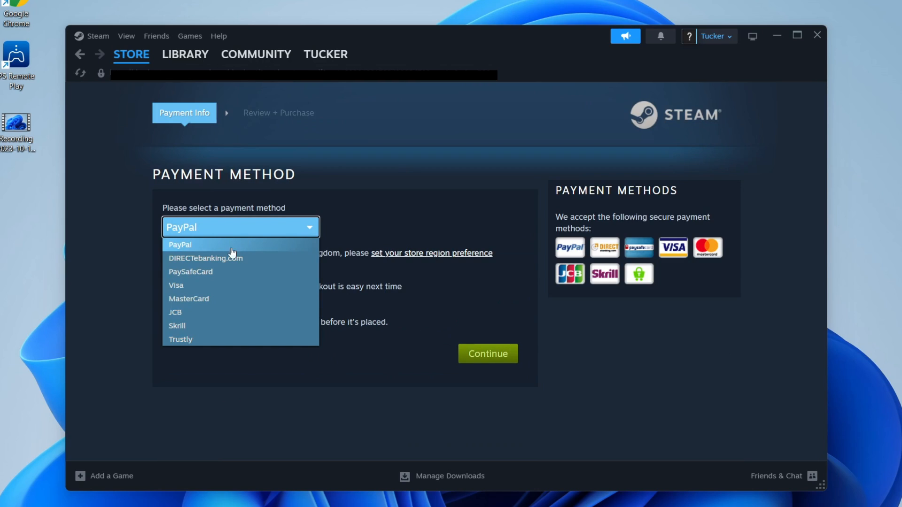
mouse_move(206, 311)
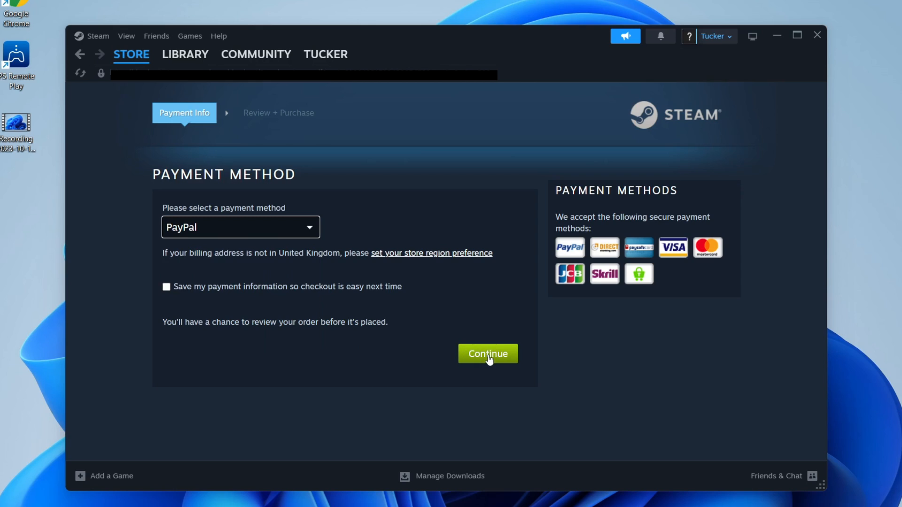
click(487, 353)
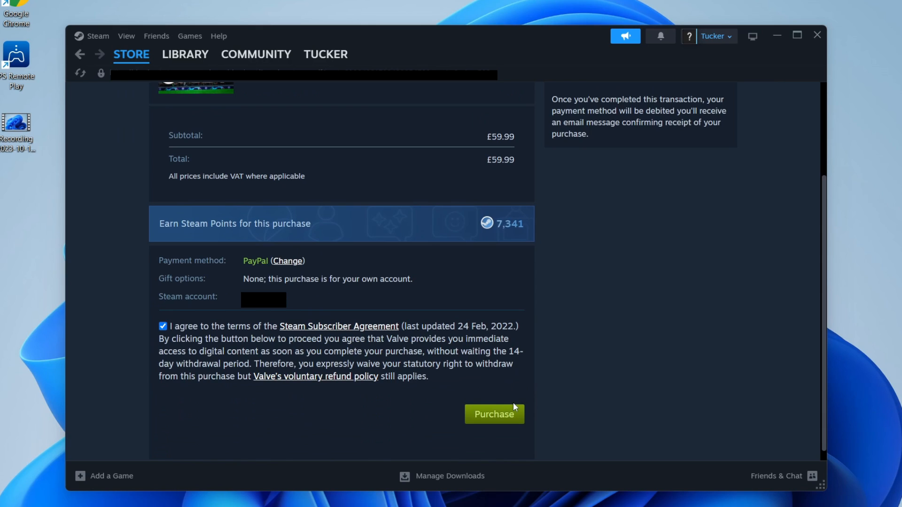
click(493, 414)
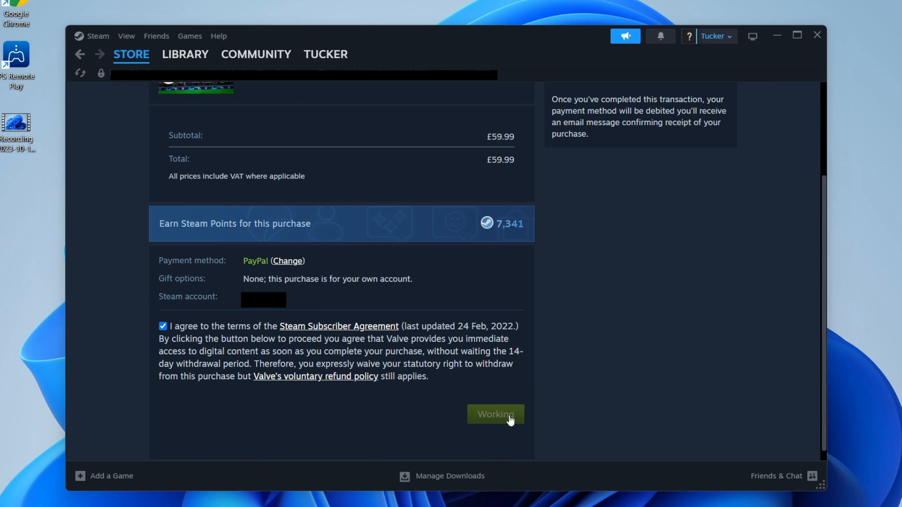
click(494, 414)
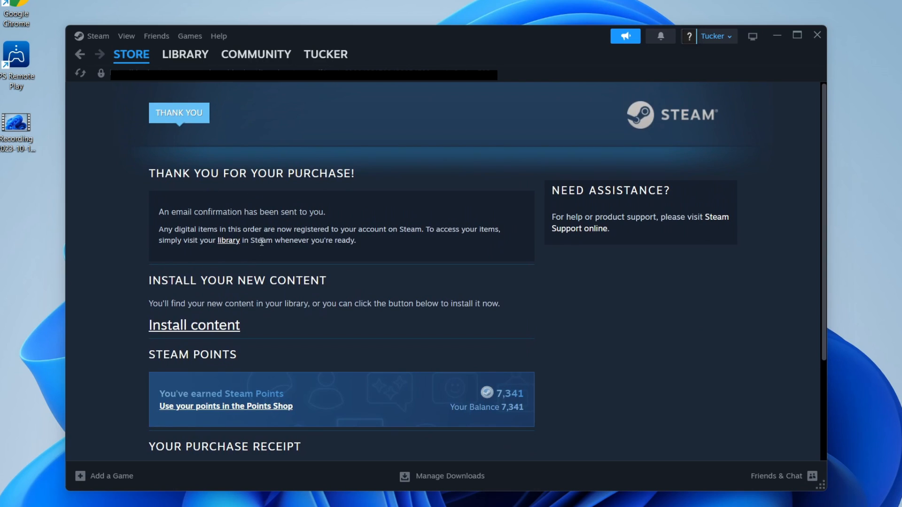
Select EA SPORTS FC 24 in the Library and start its install.
click(185, 55)
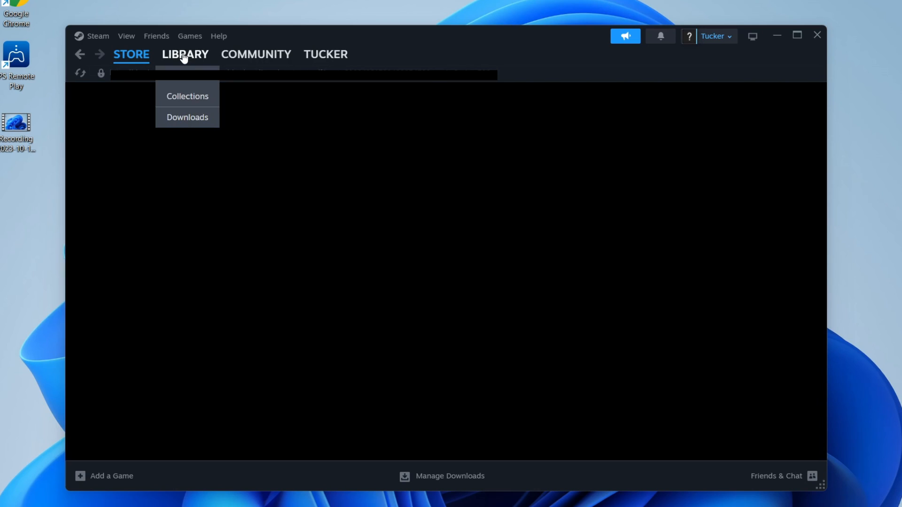
click(185, 55)
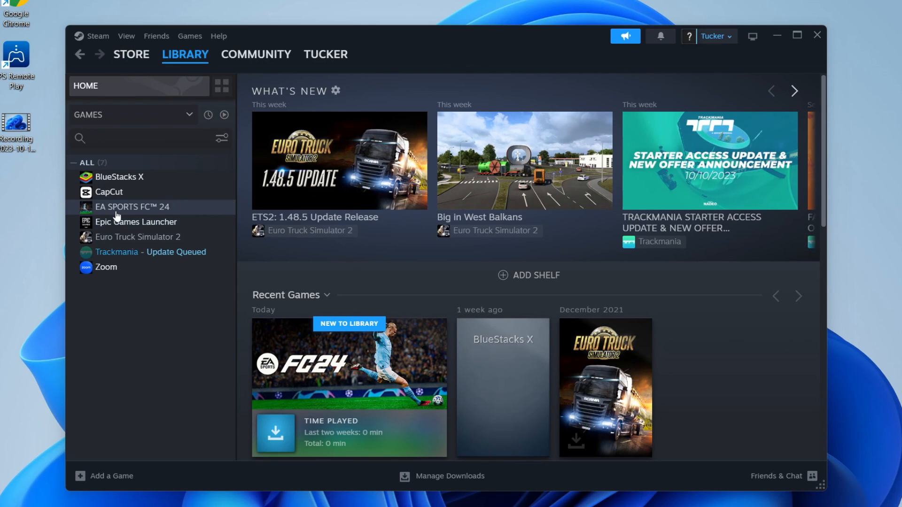
click(133, 207)
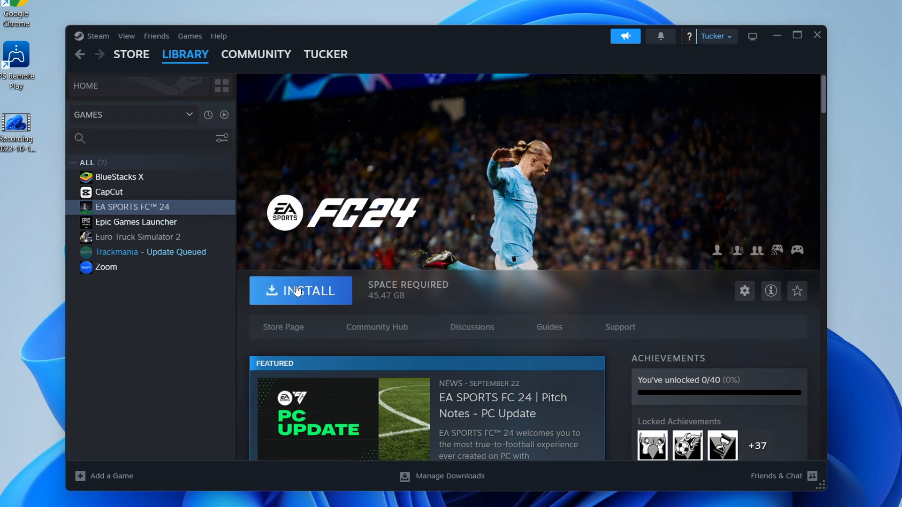
click(301, 291)
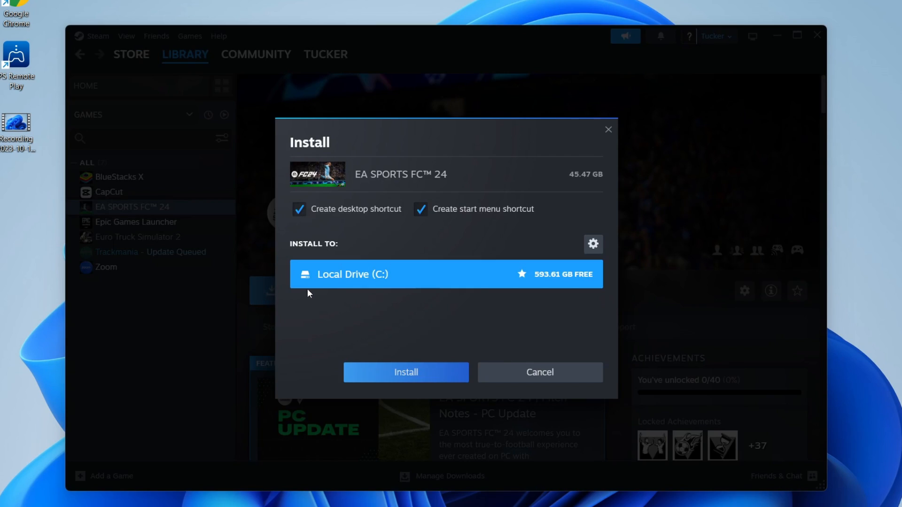
mouse_move(545, 283)
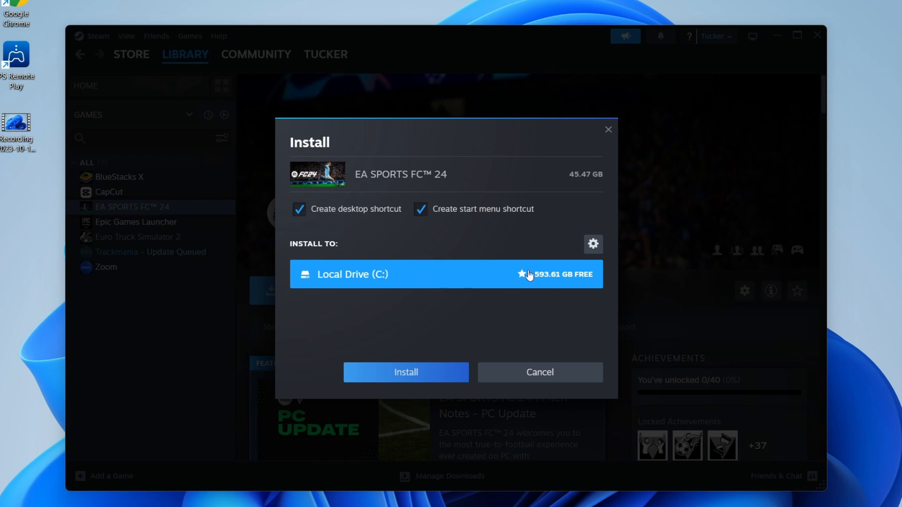
mouse_move(426, 225)
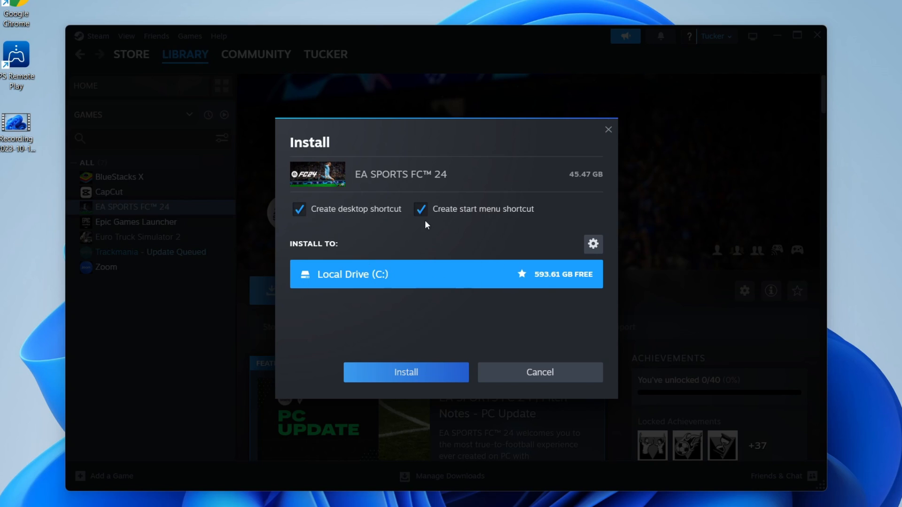
Confirm installation to Local Drive (C:) and accept EA's license agreement.
click(406, 372)
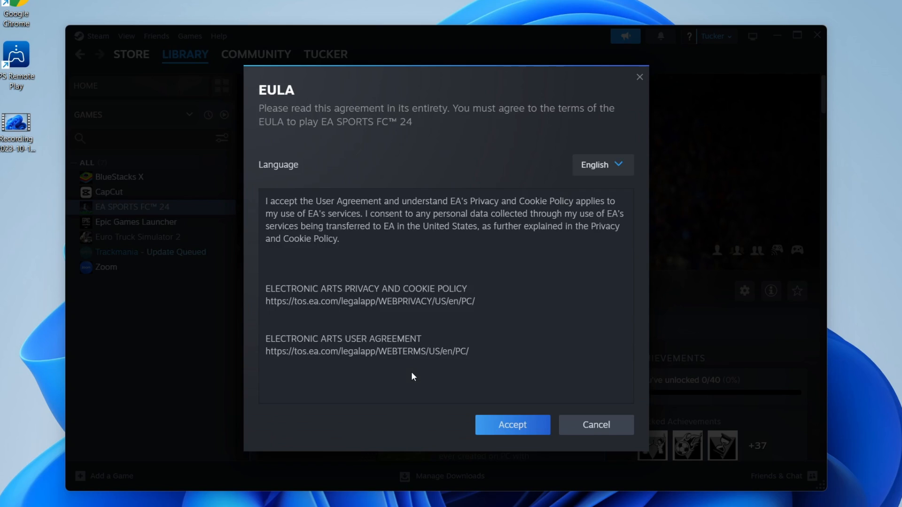
mouse_move(580, 334)
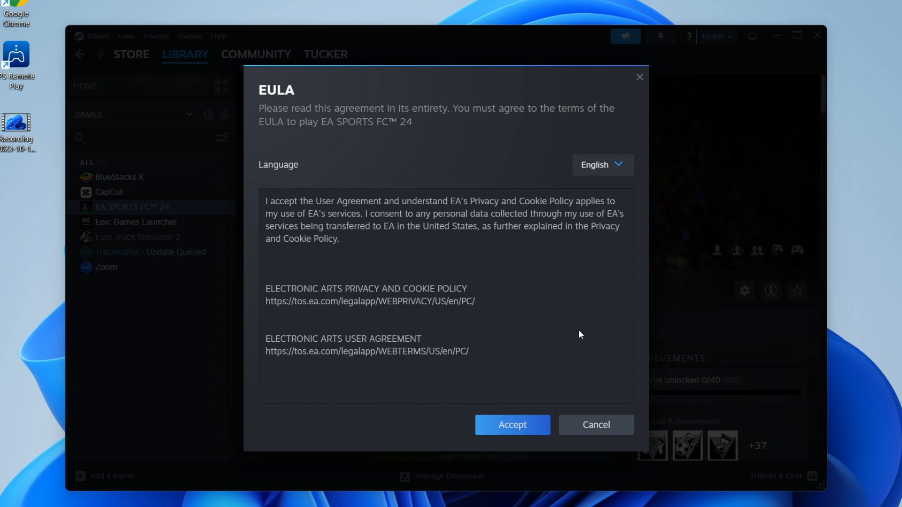
click(511, 425)
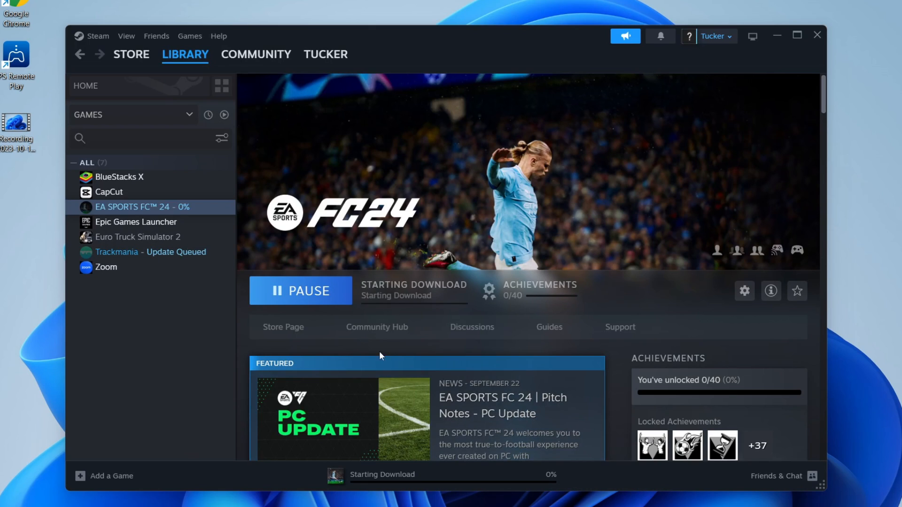